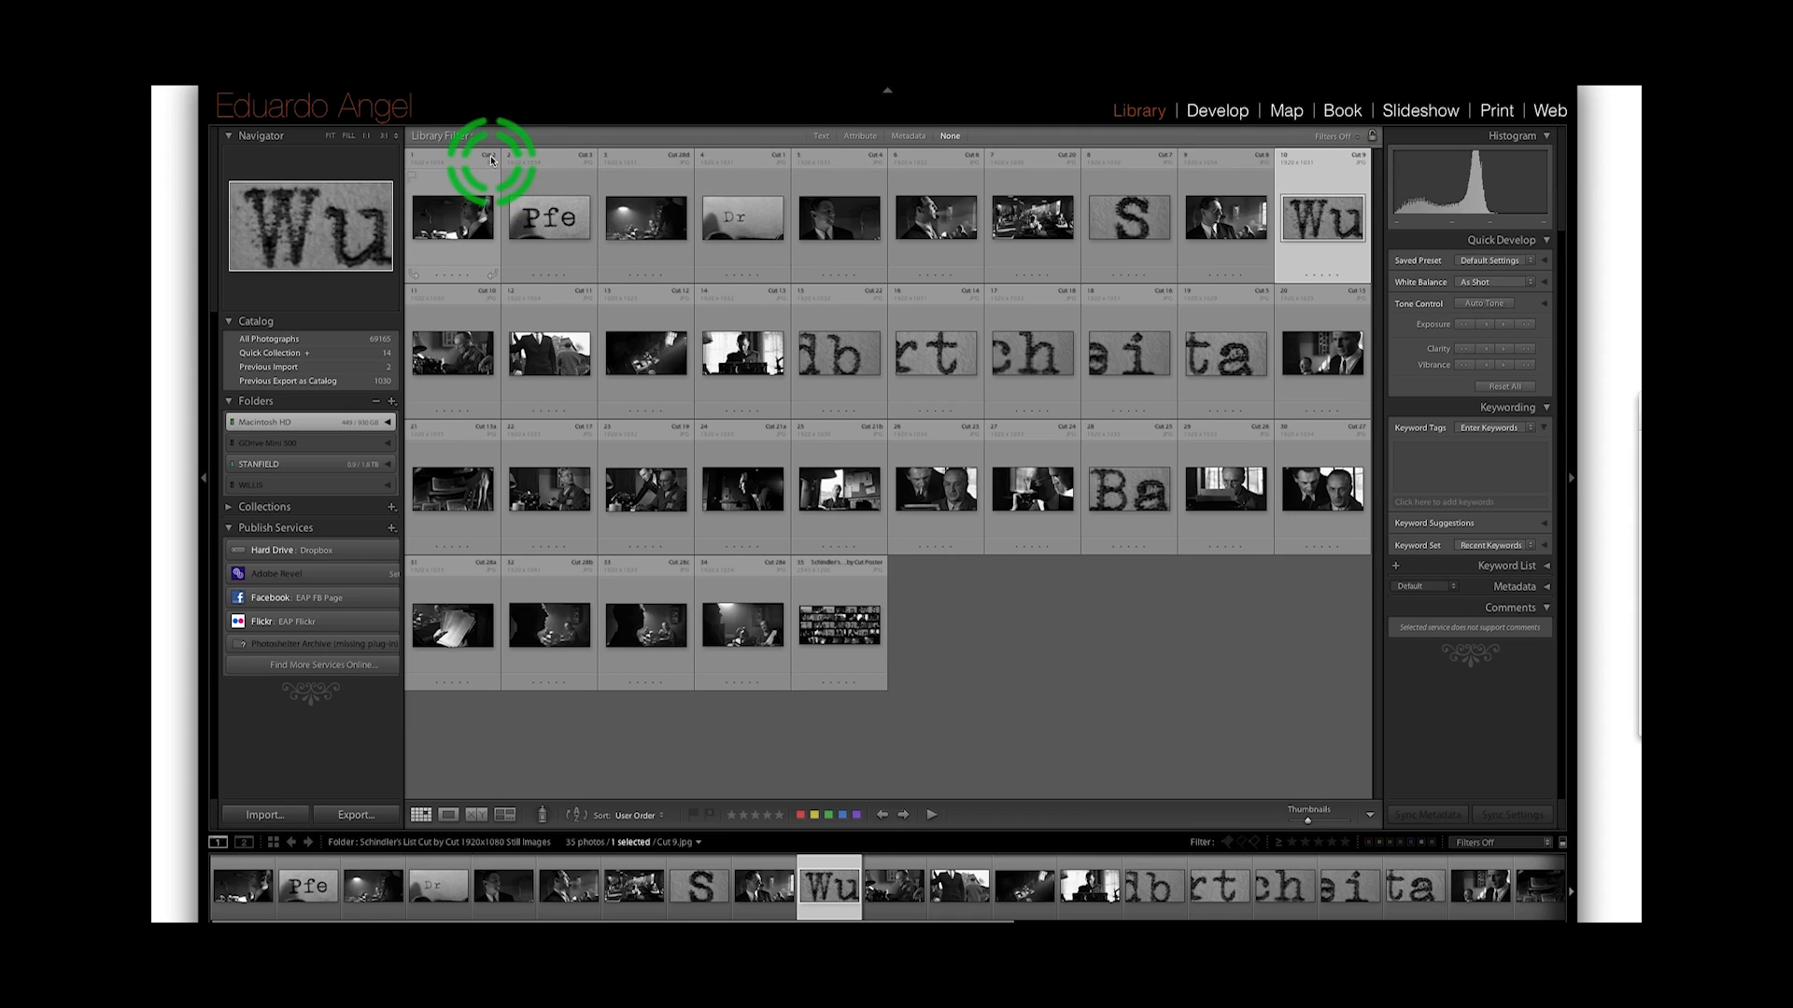
mouse_move(776, 160)
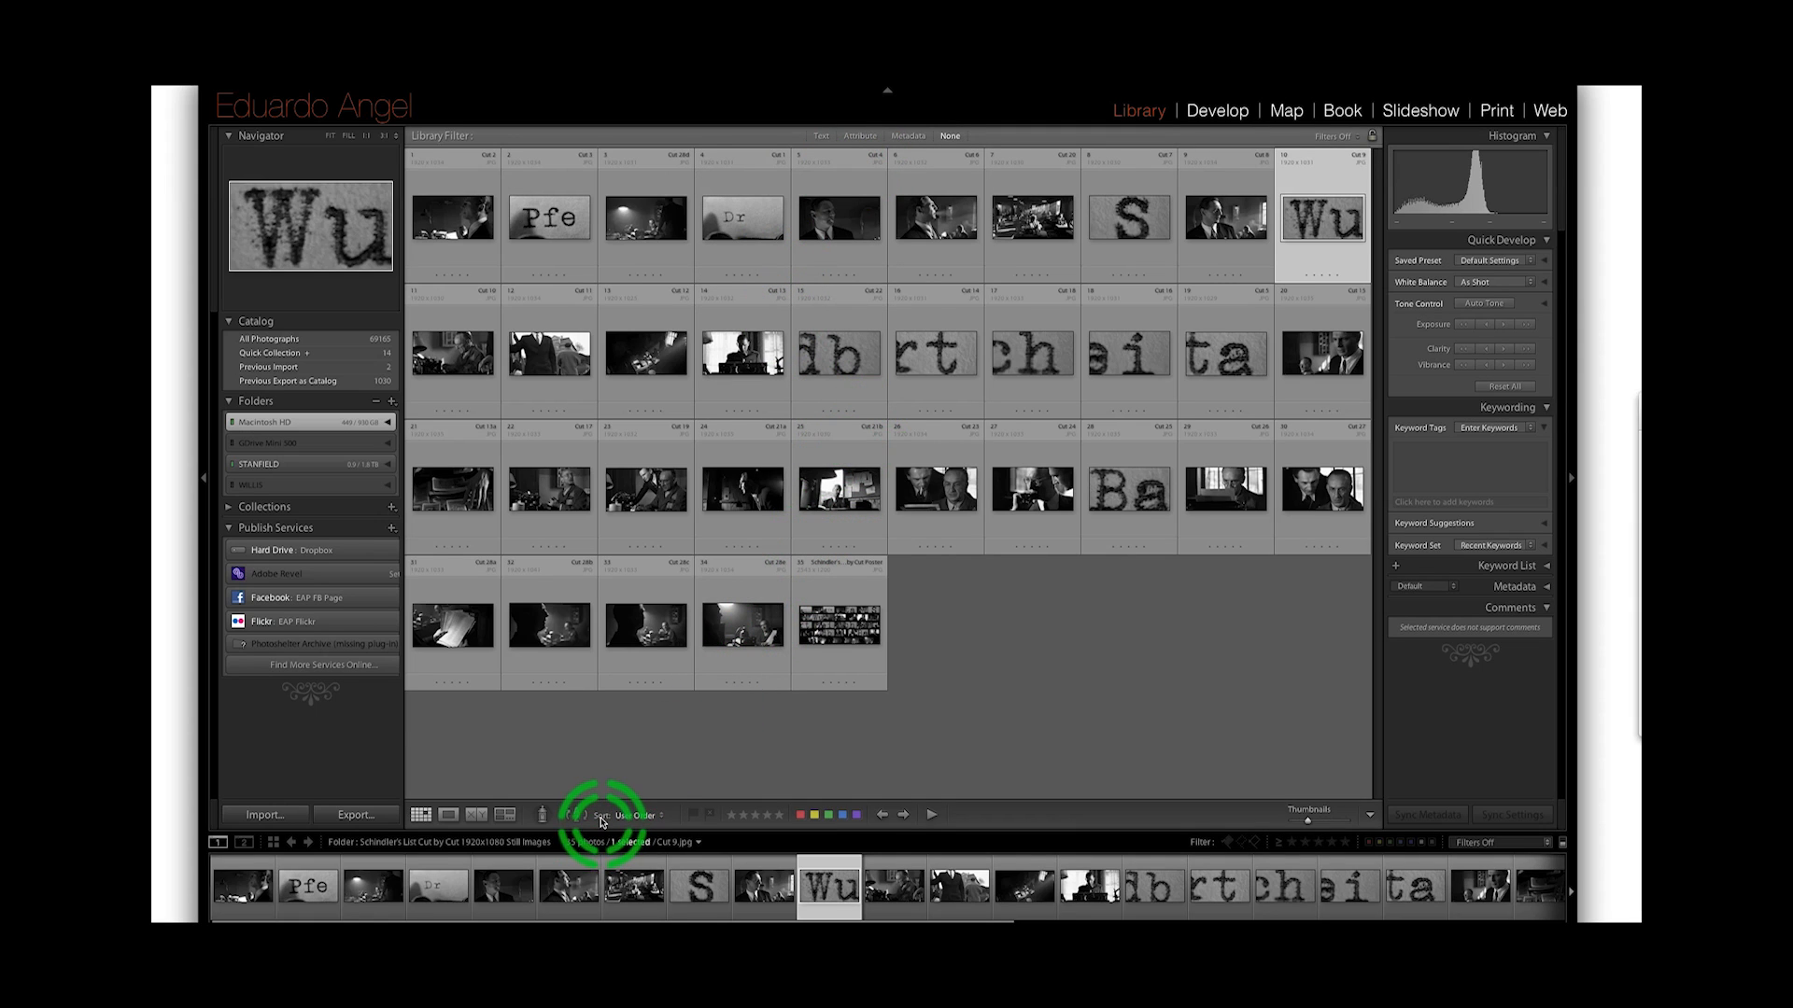
- Sort the Library grid of cut stills by File Name
click(623, 816)
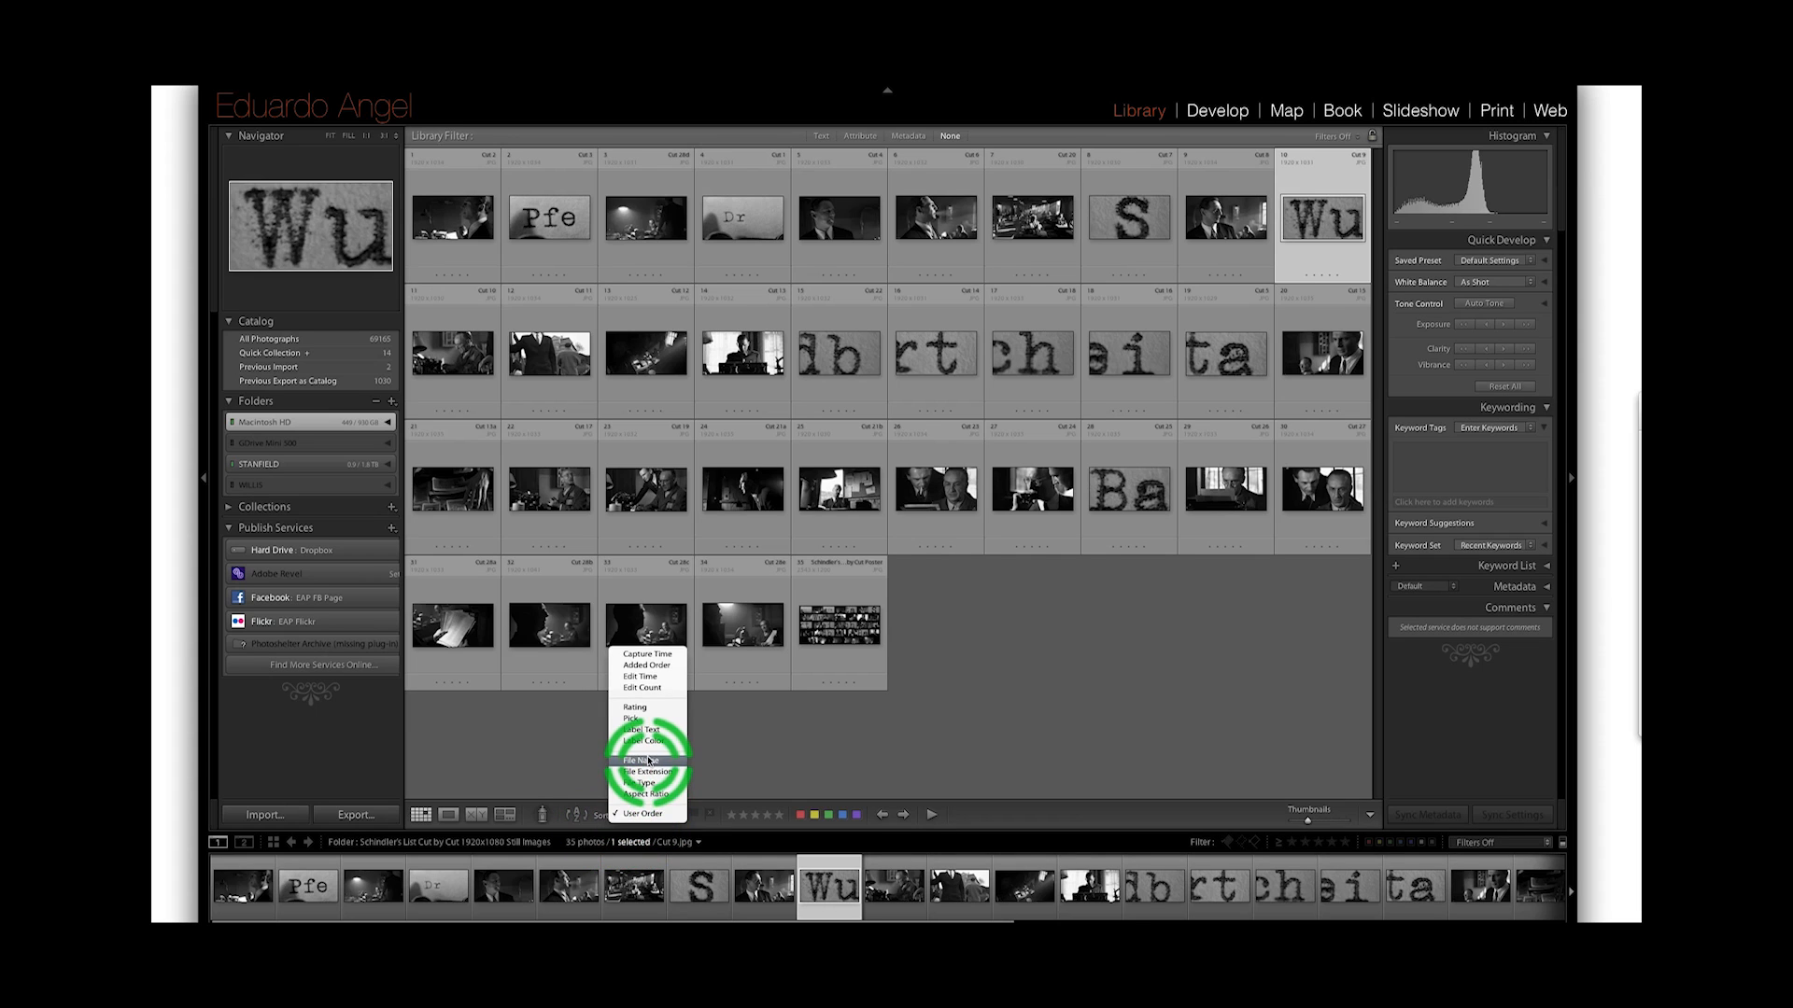
click(636, 760)
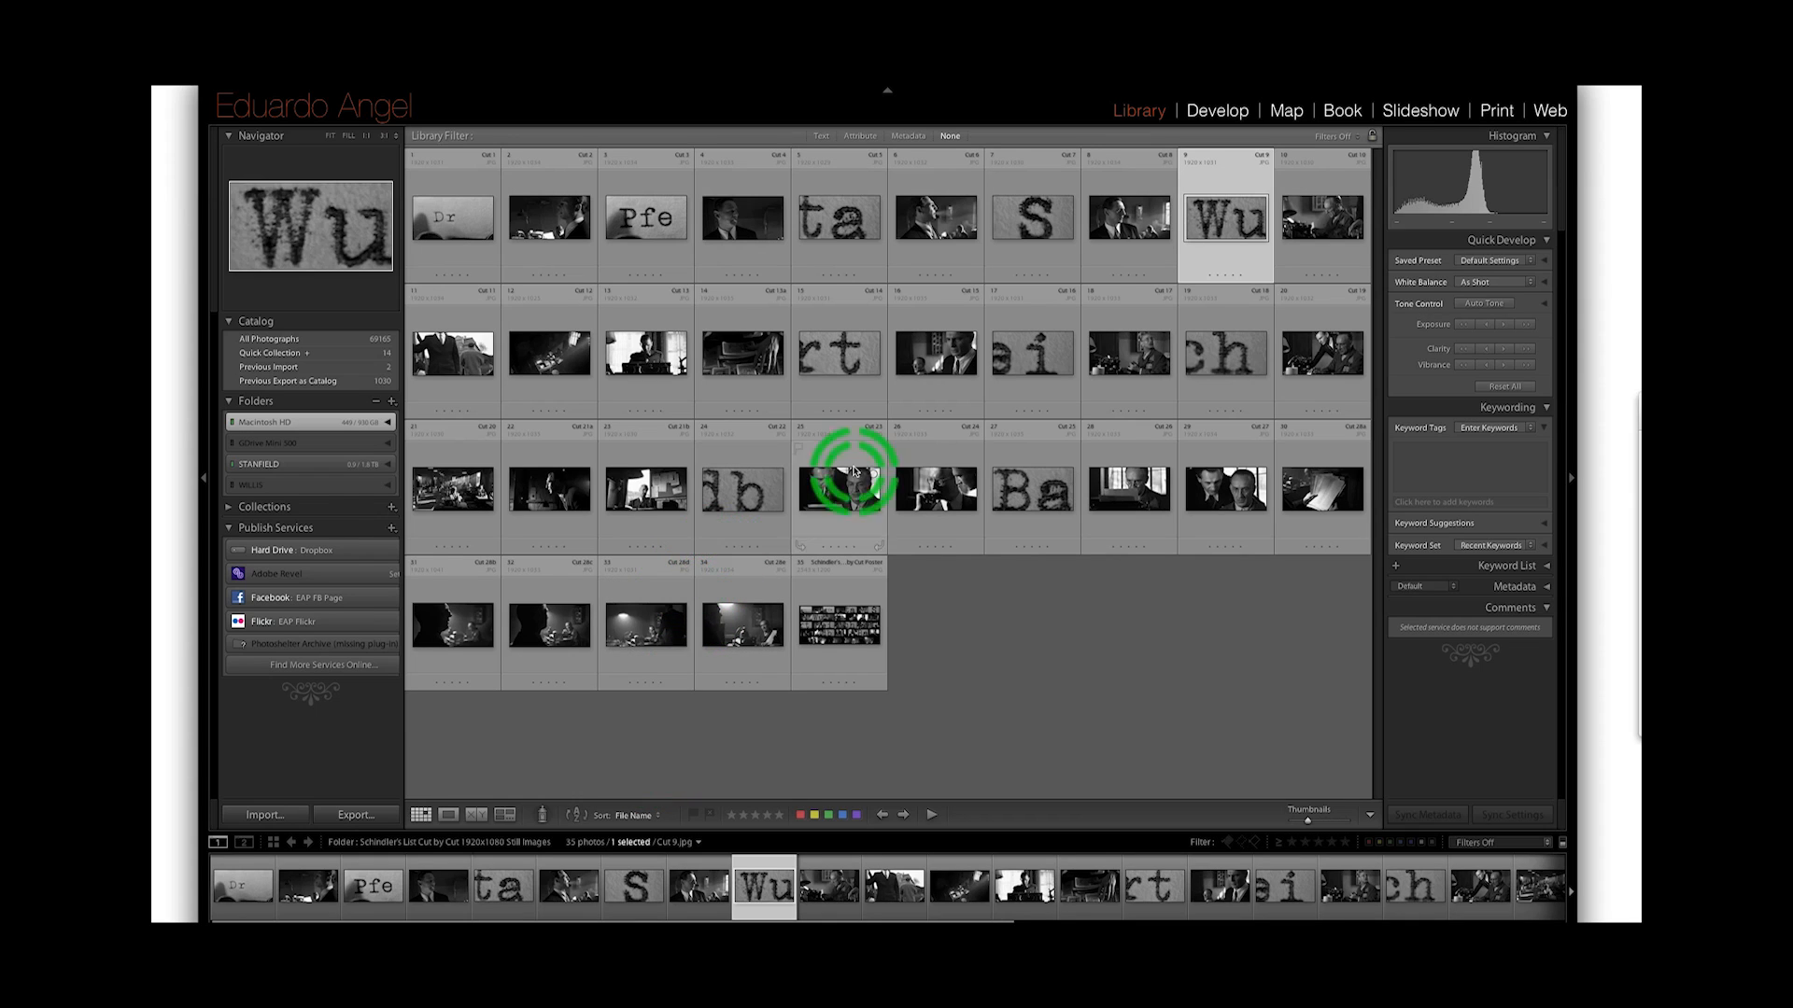
- Switch from the Library to the Print module
click(1496, 110)
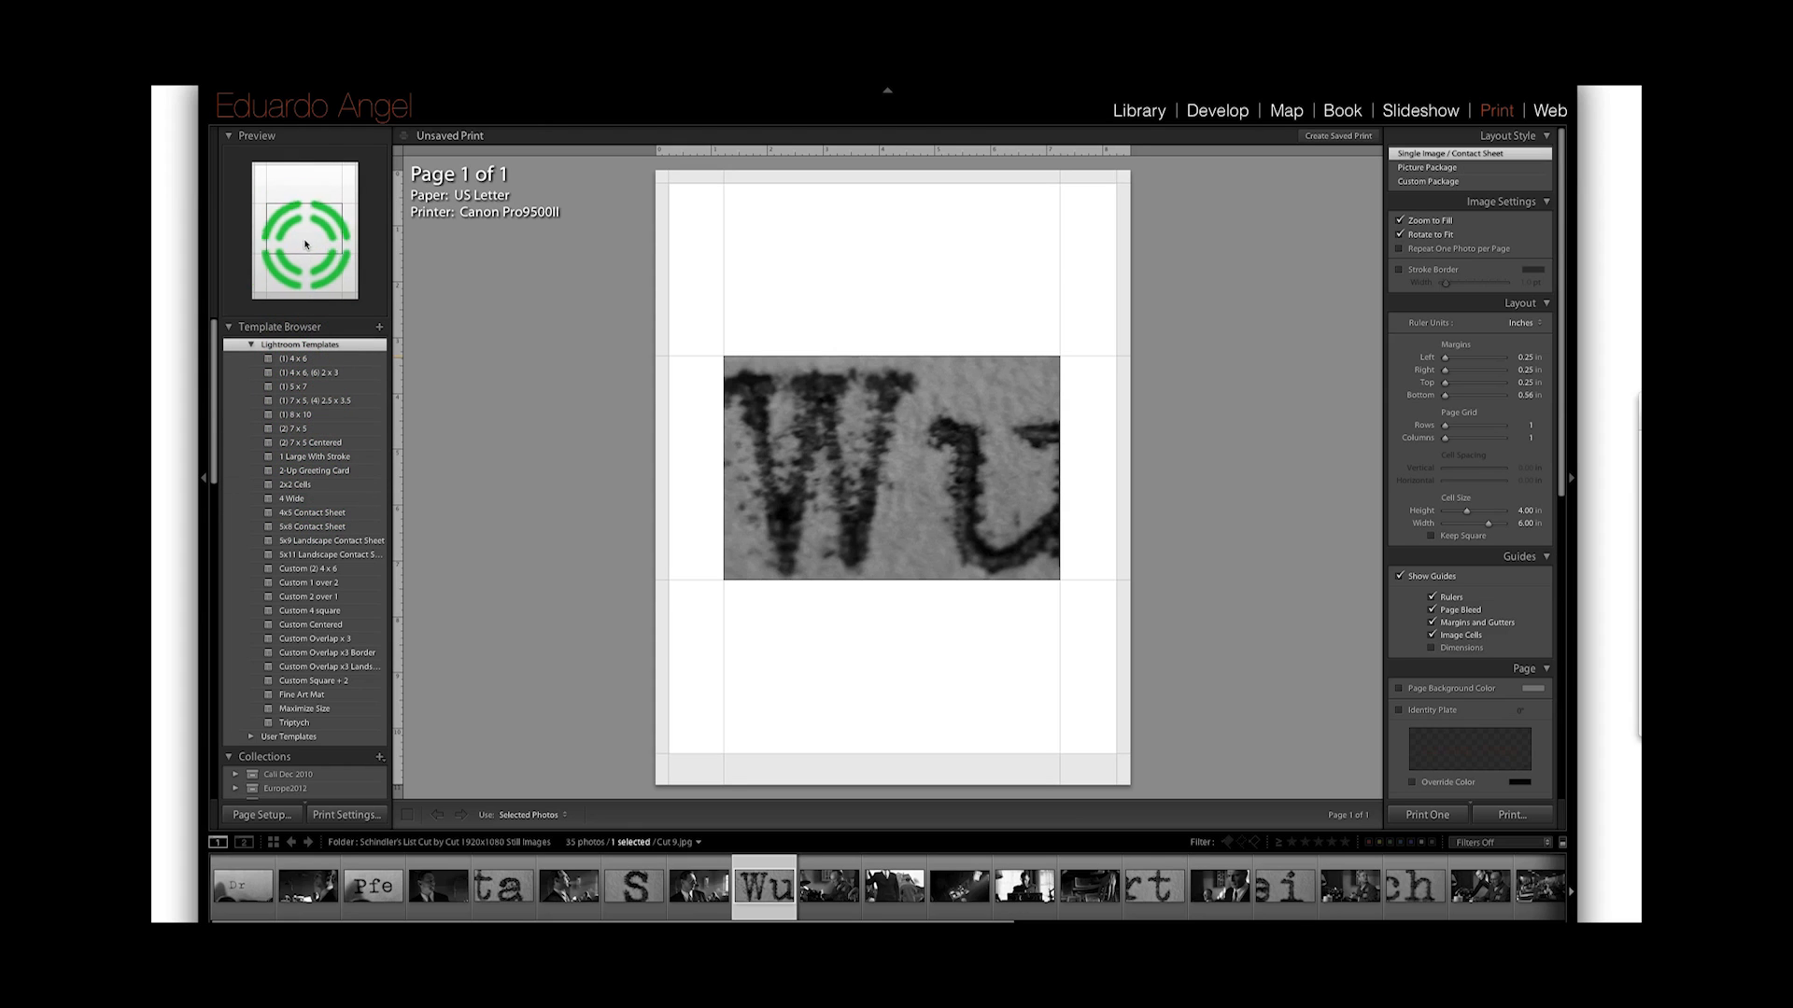
- Apply the 4x5 Contact Sheet template from the Lightroom Templates browser
click(302, 404)
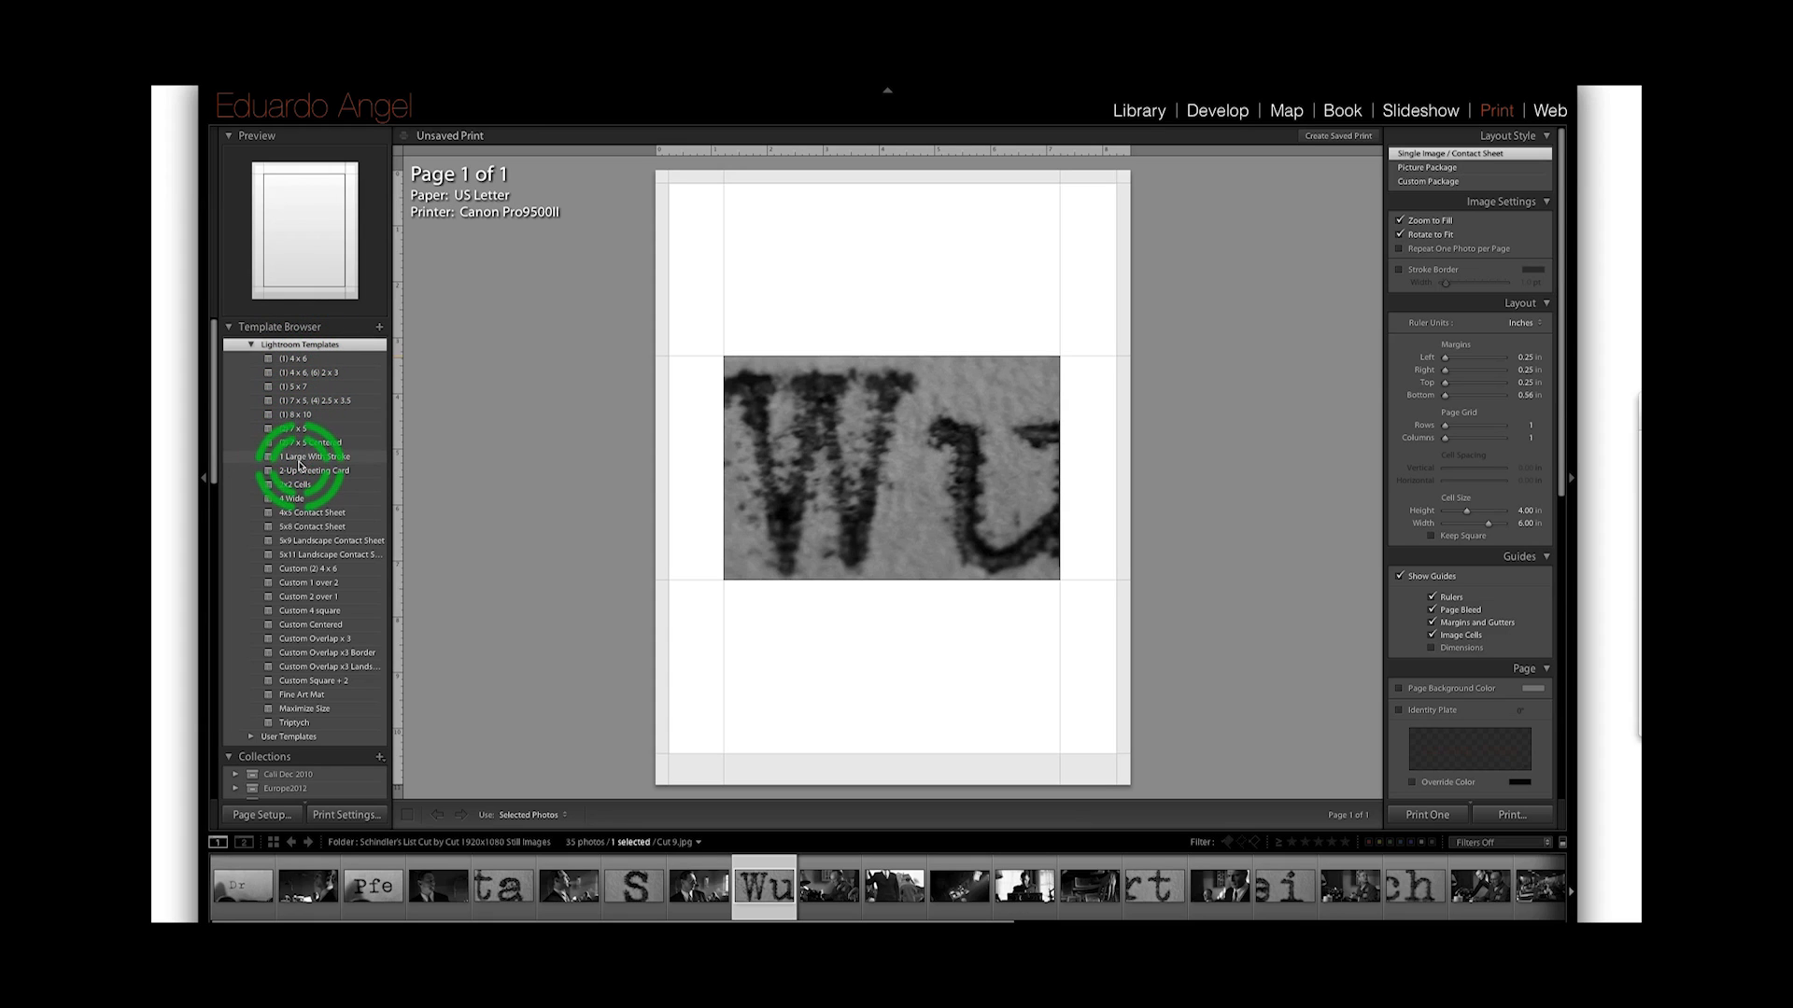
click(297, 483)
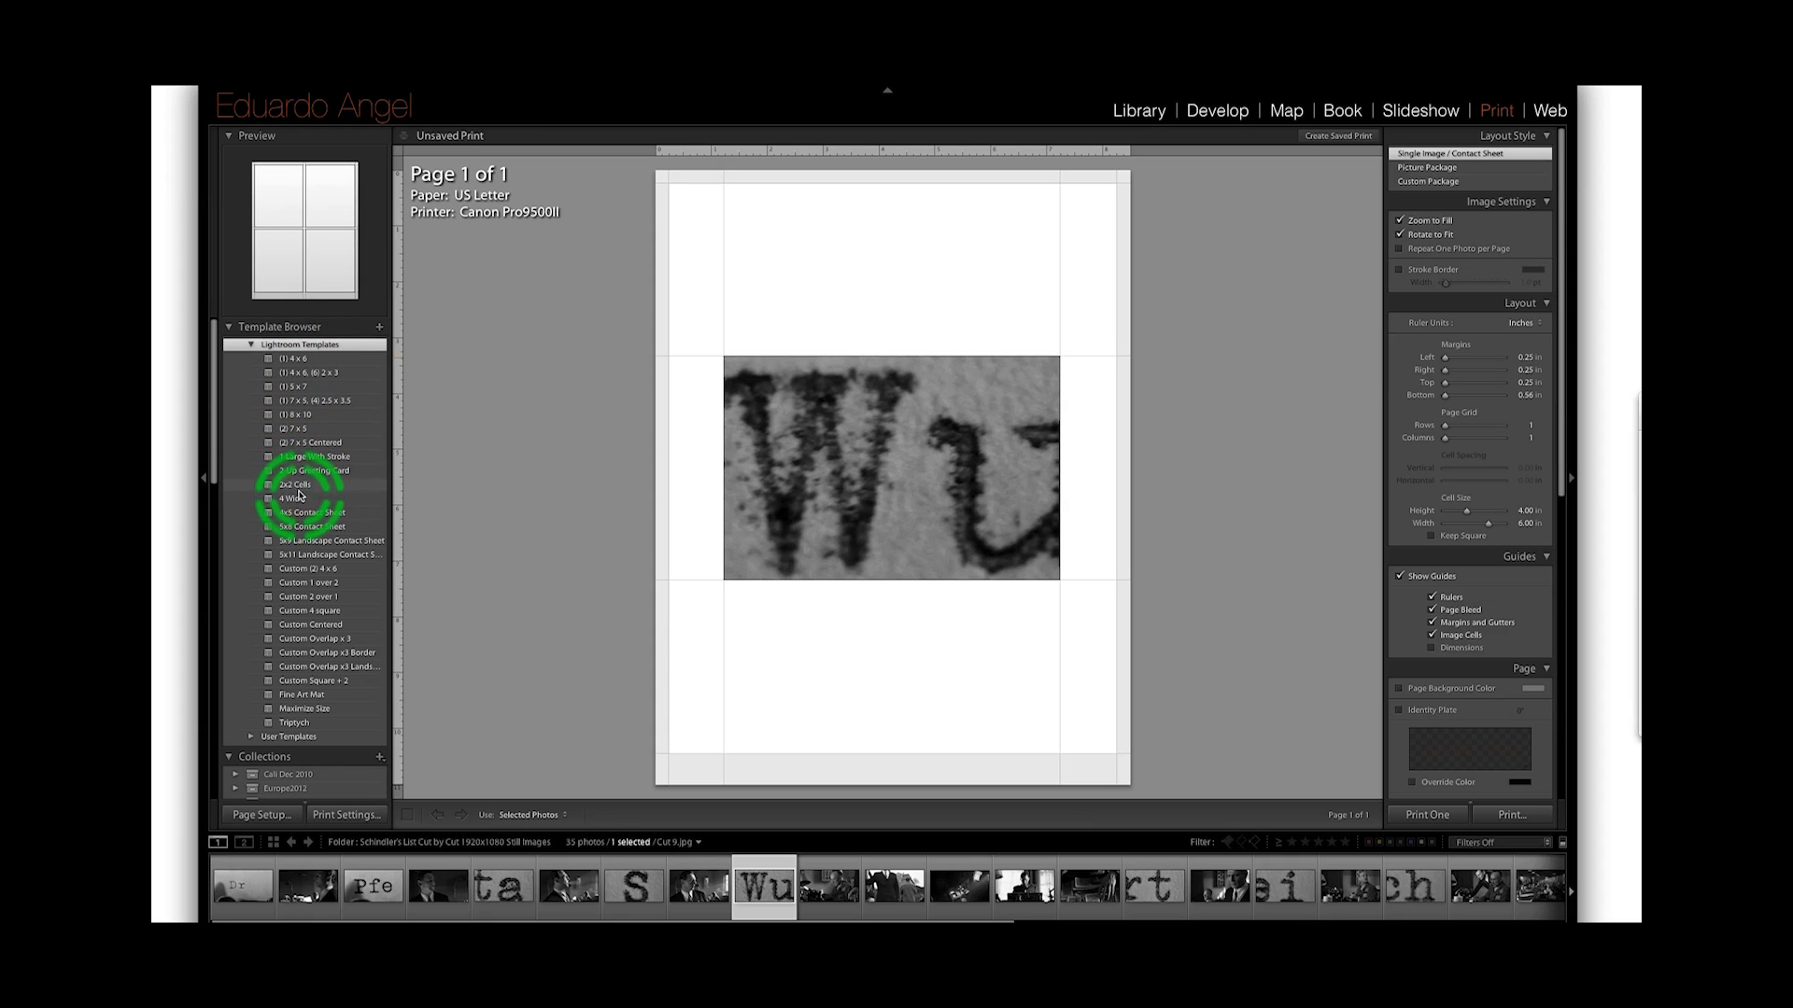
click(312, 512)
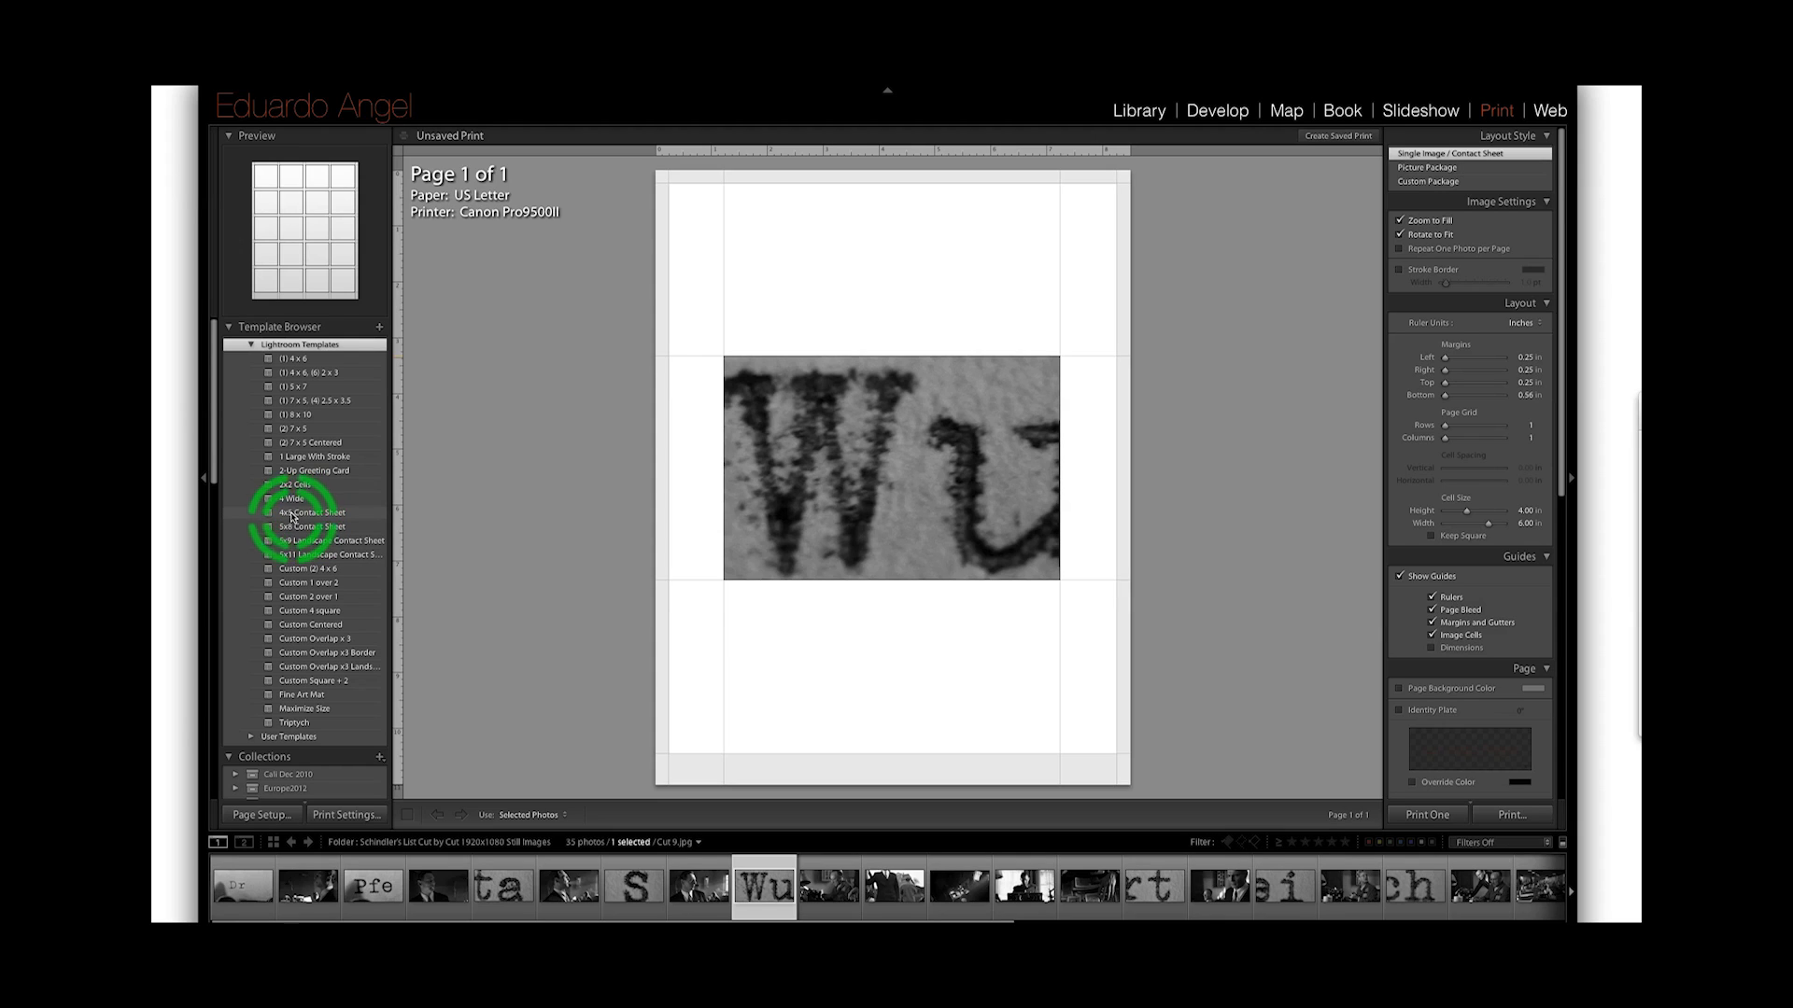
click(308, 526)
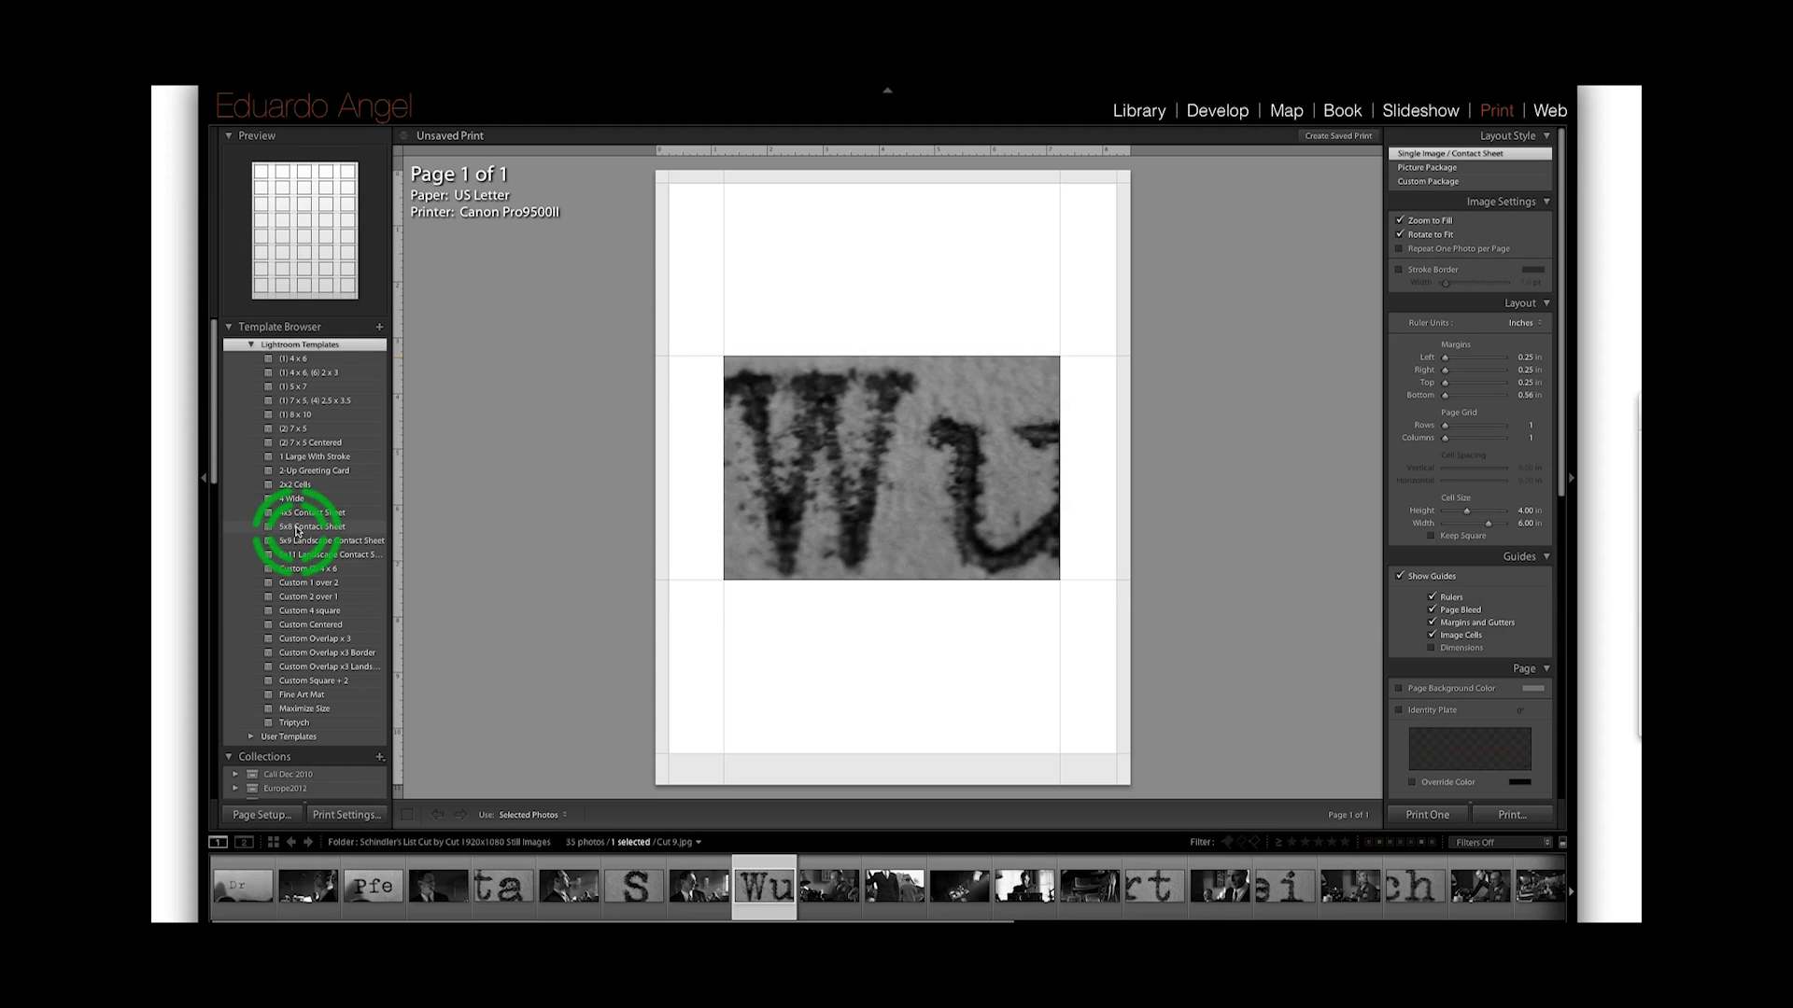
click(312, 512)
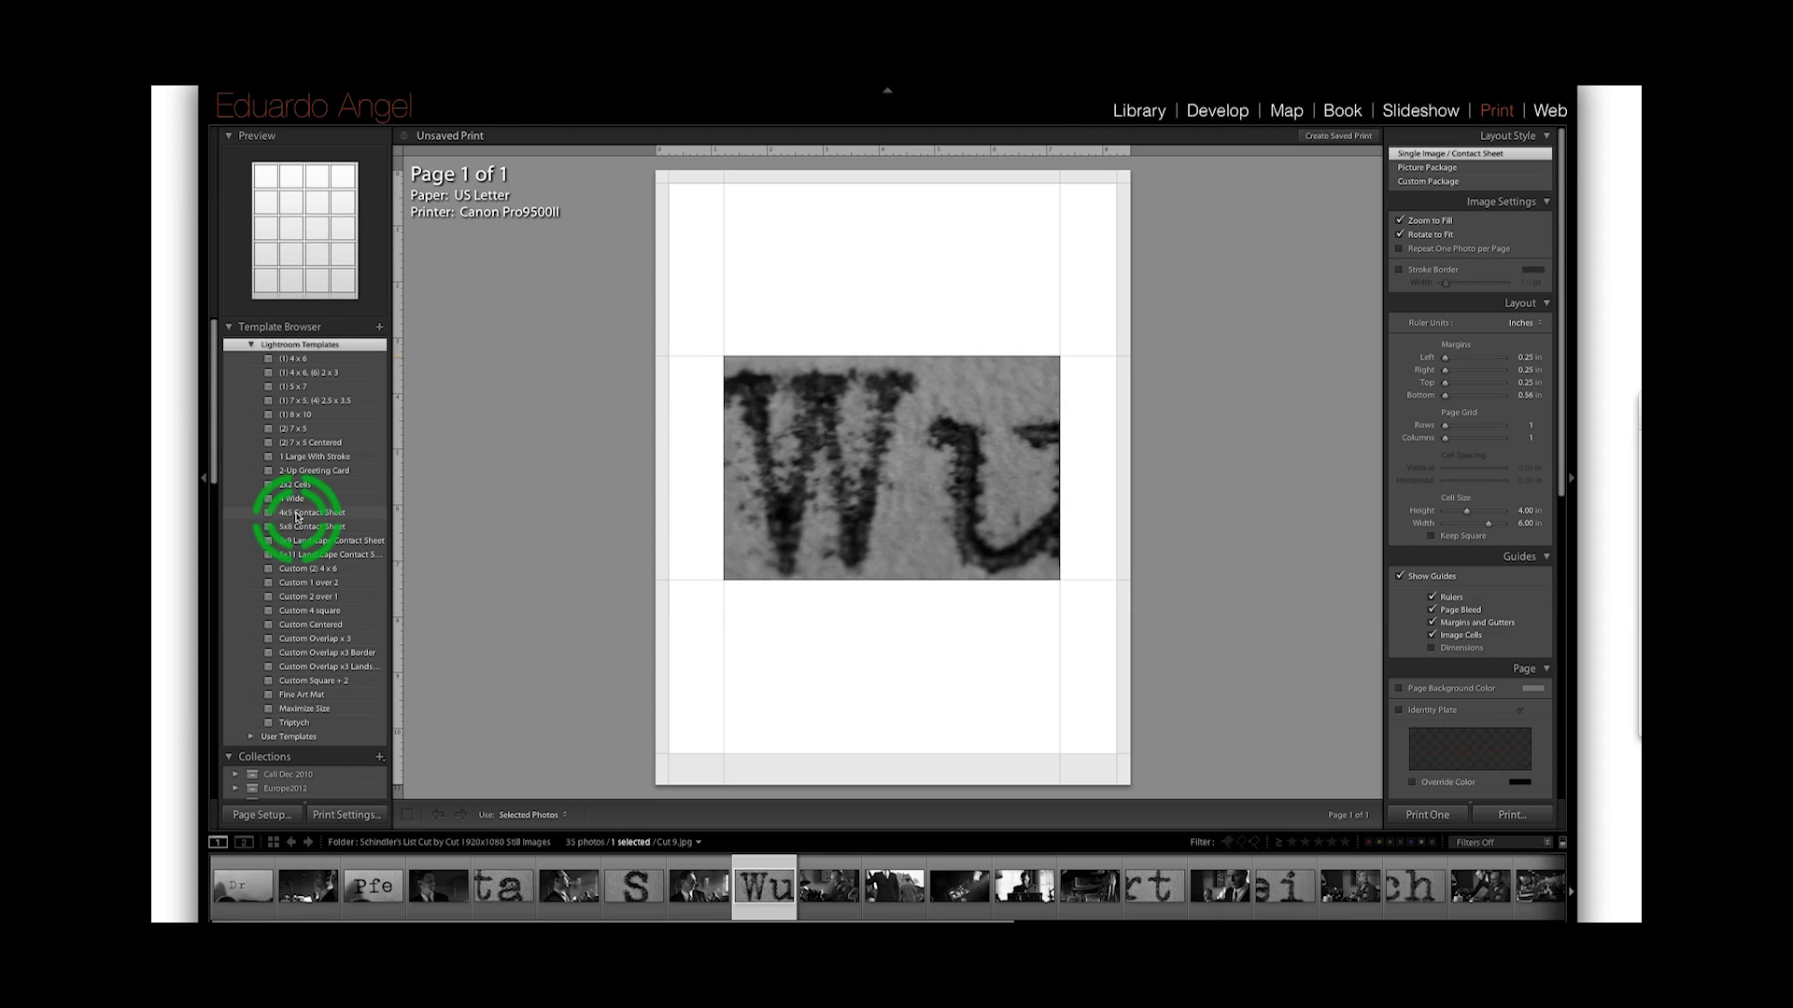
click(311, 512)
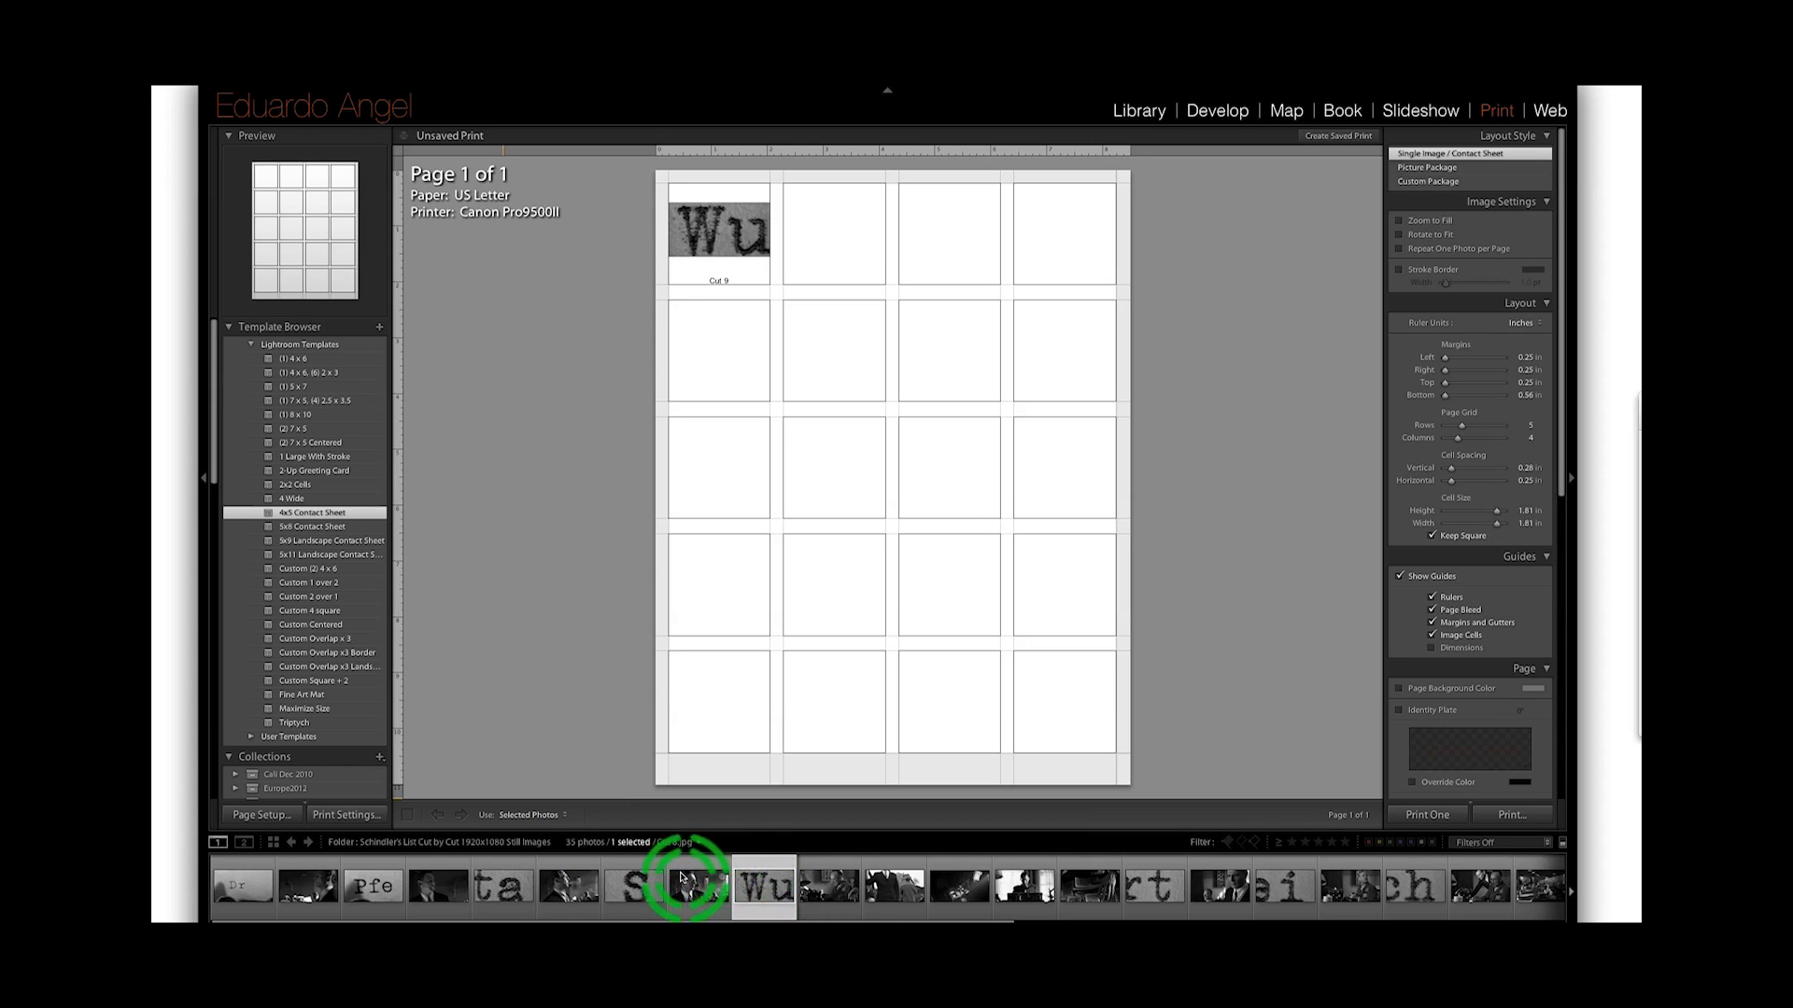
- Select all filmstrip stills to fill the sheet and show page 2
click(529, 814)
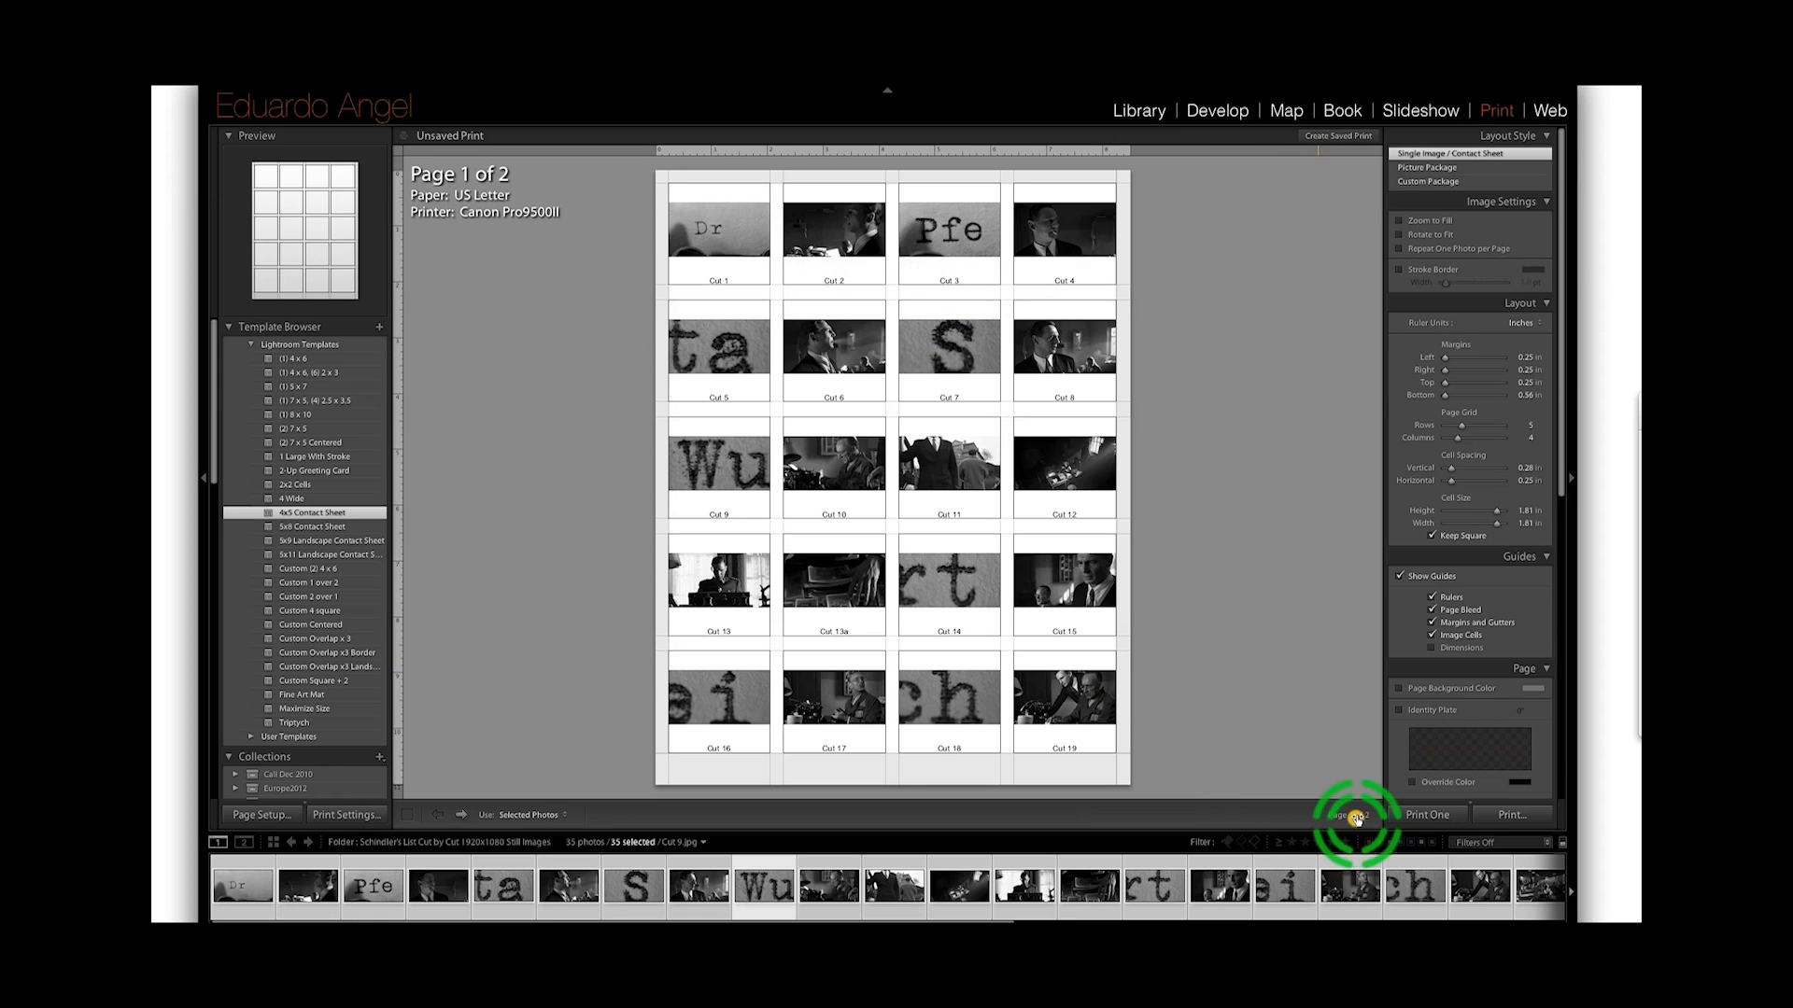
click(1343, 814)
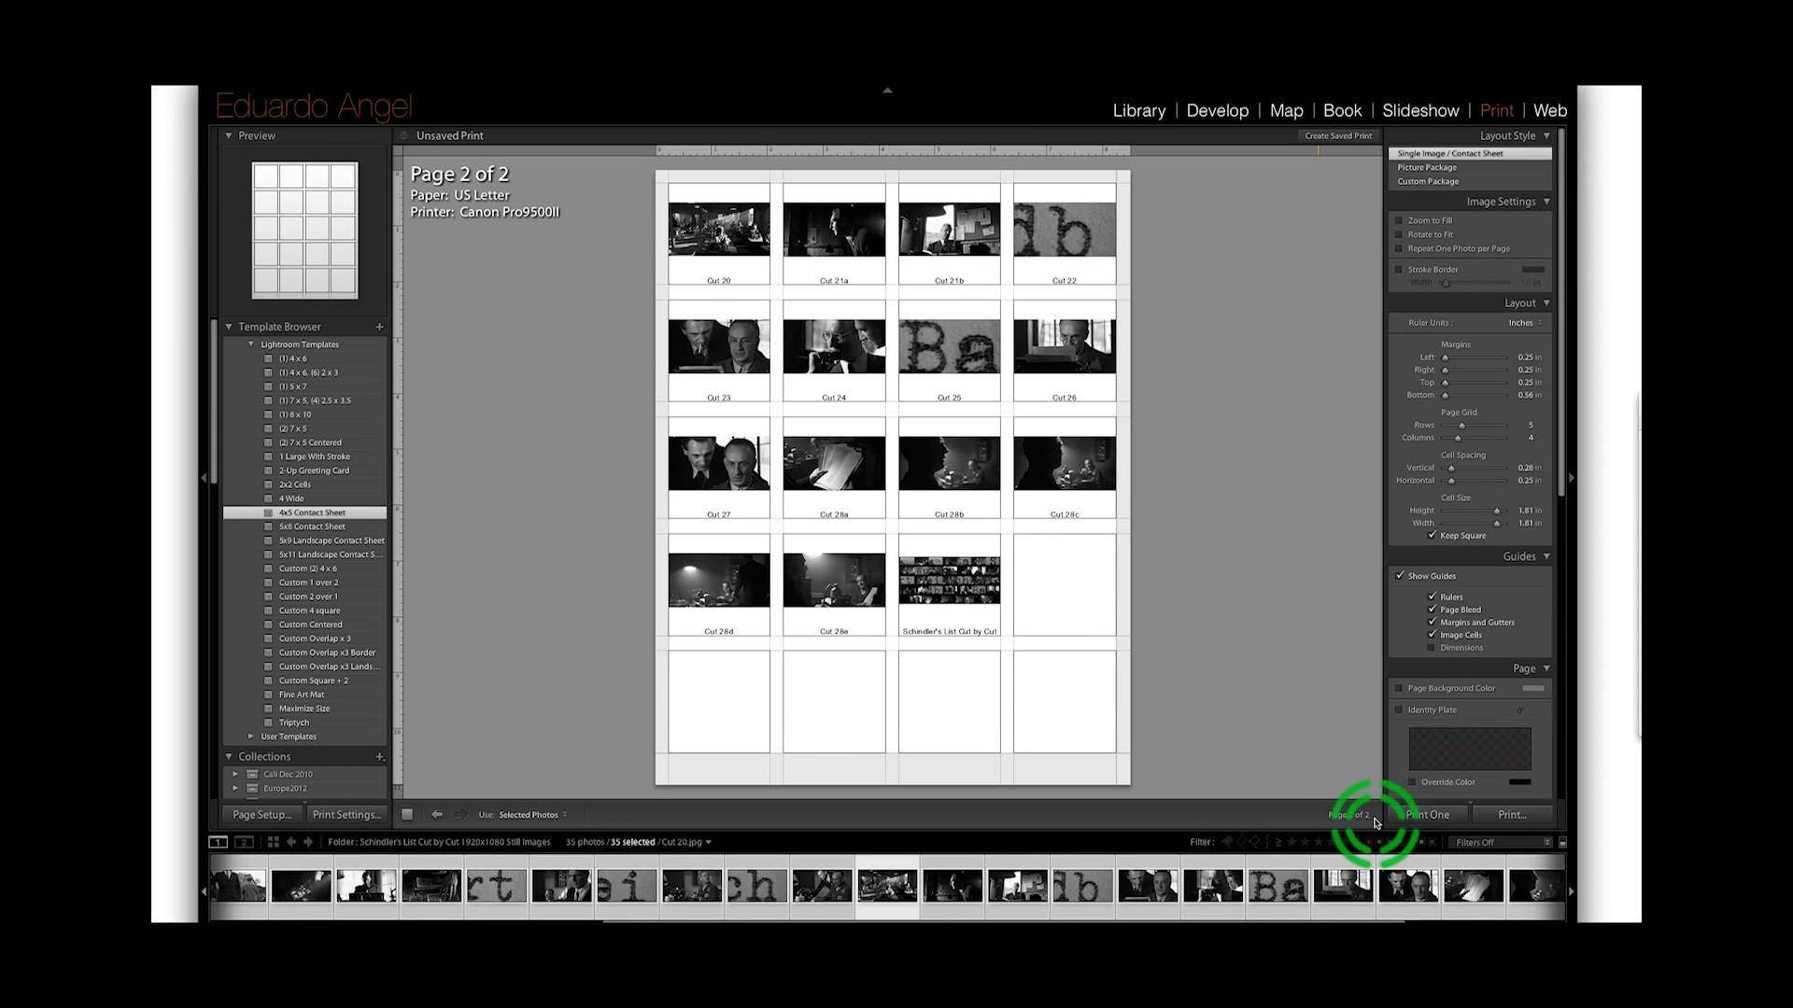
mouse_move(944, 594)
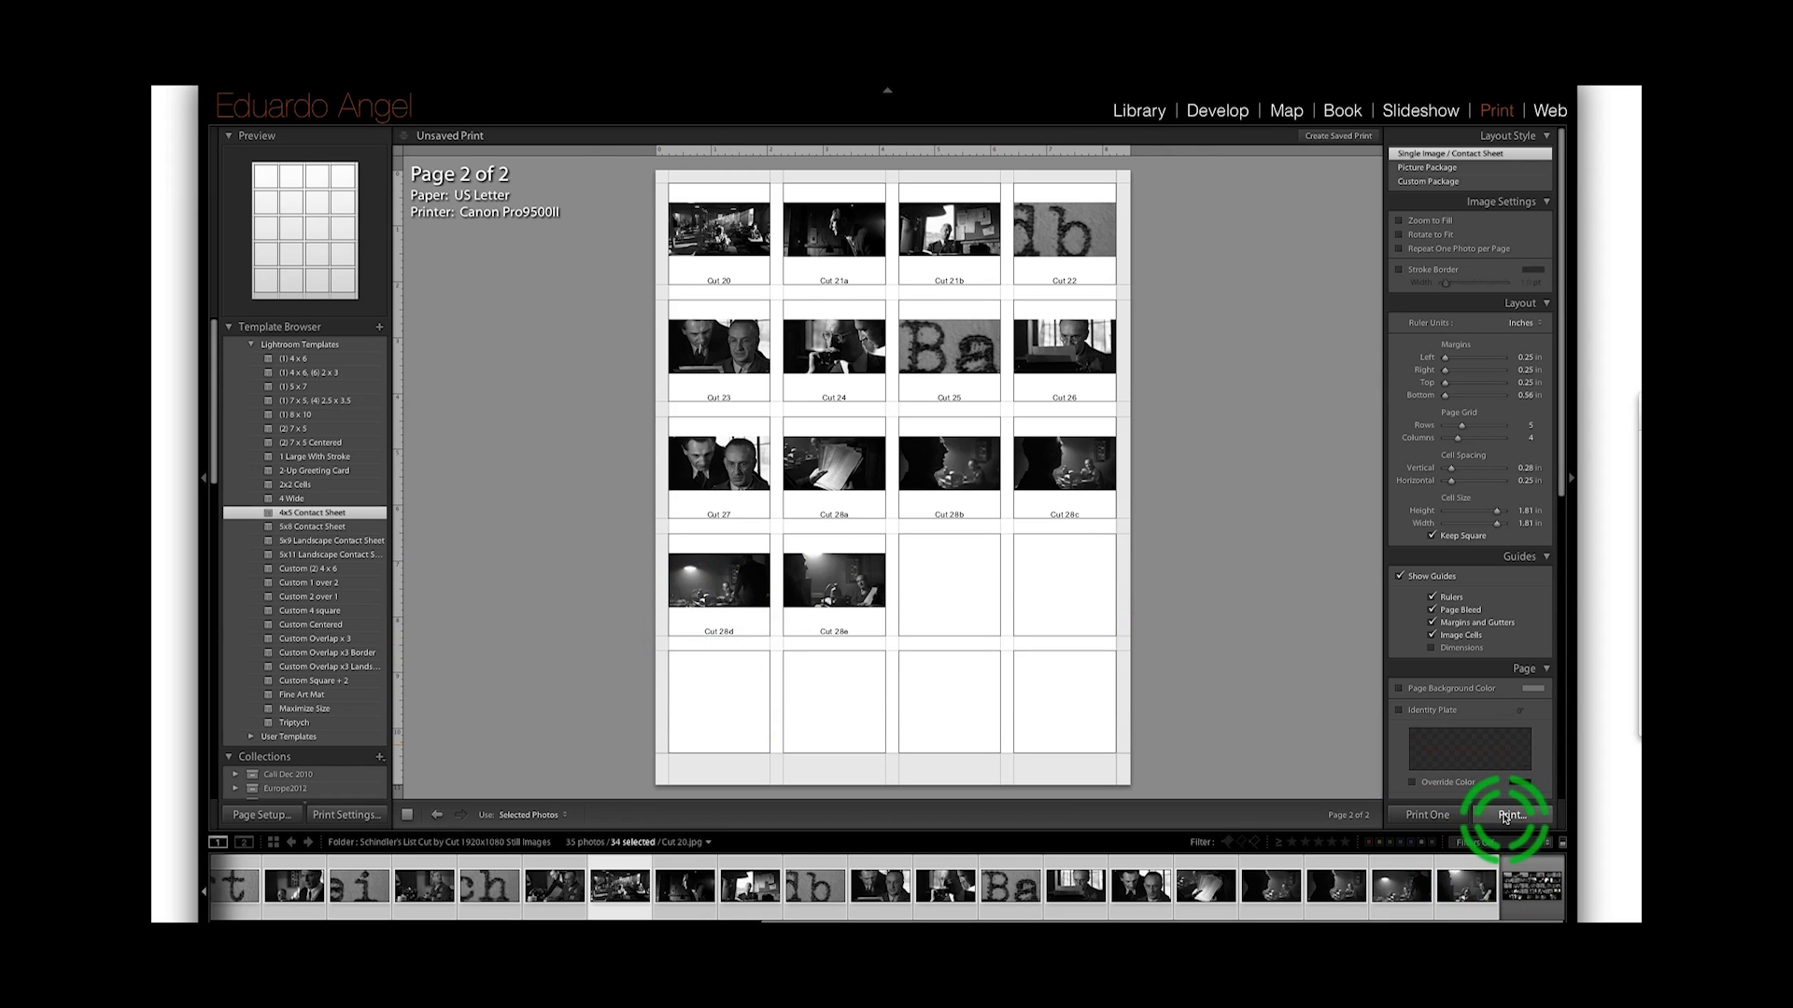
- Choose Save as PDF from the print dialog's PDF options
click(1511, 815)
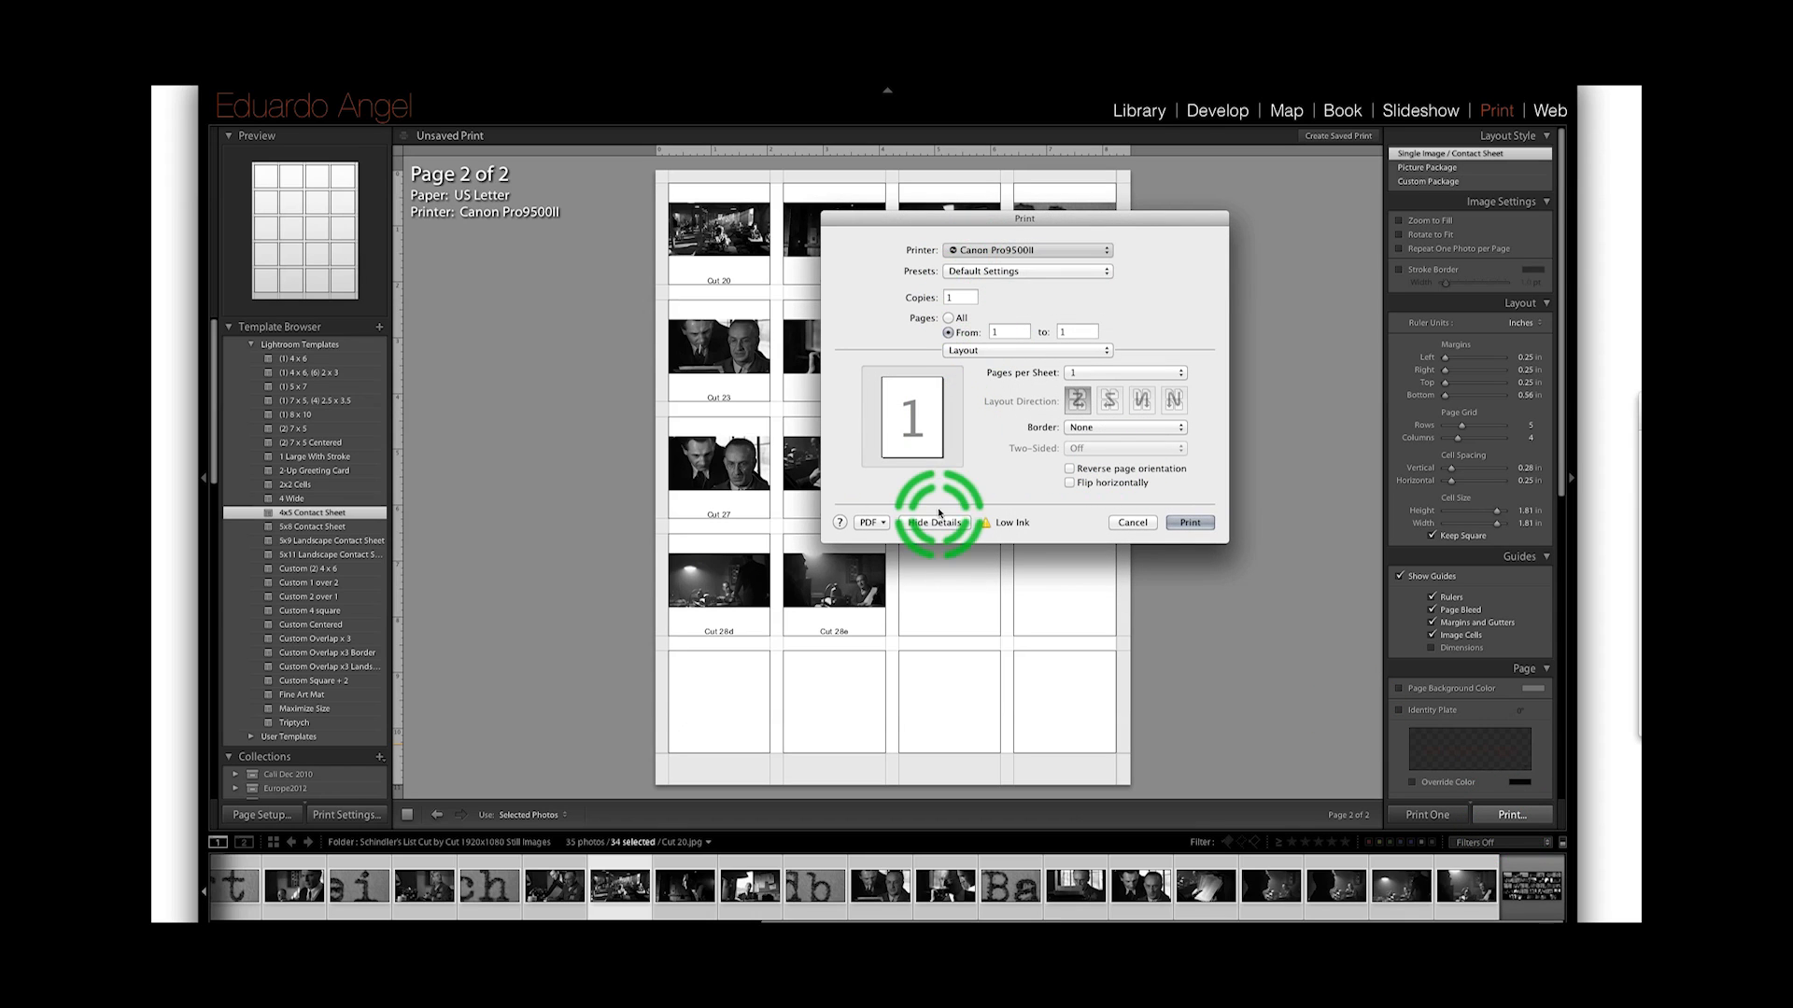
click(870, 523)
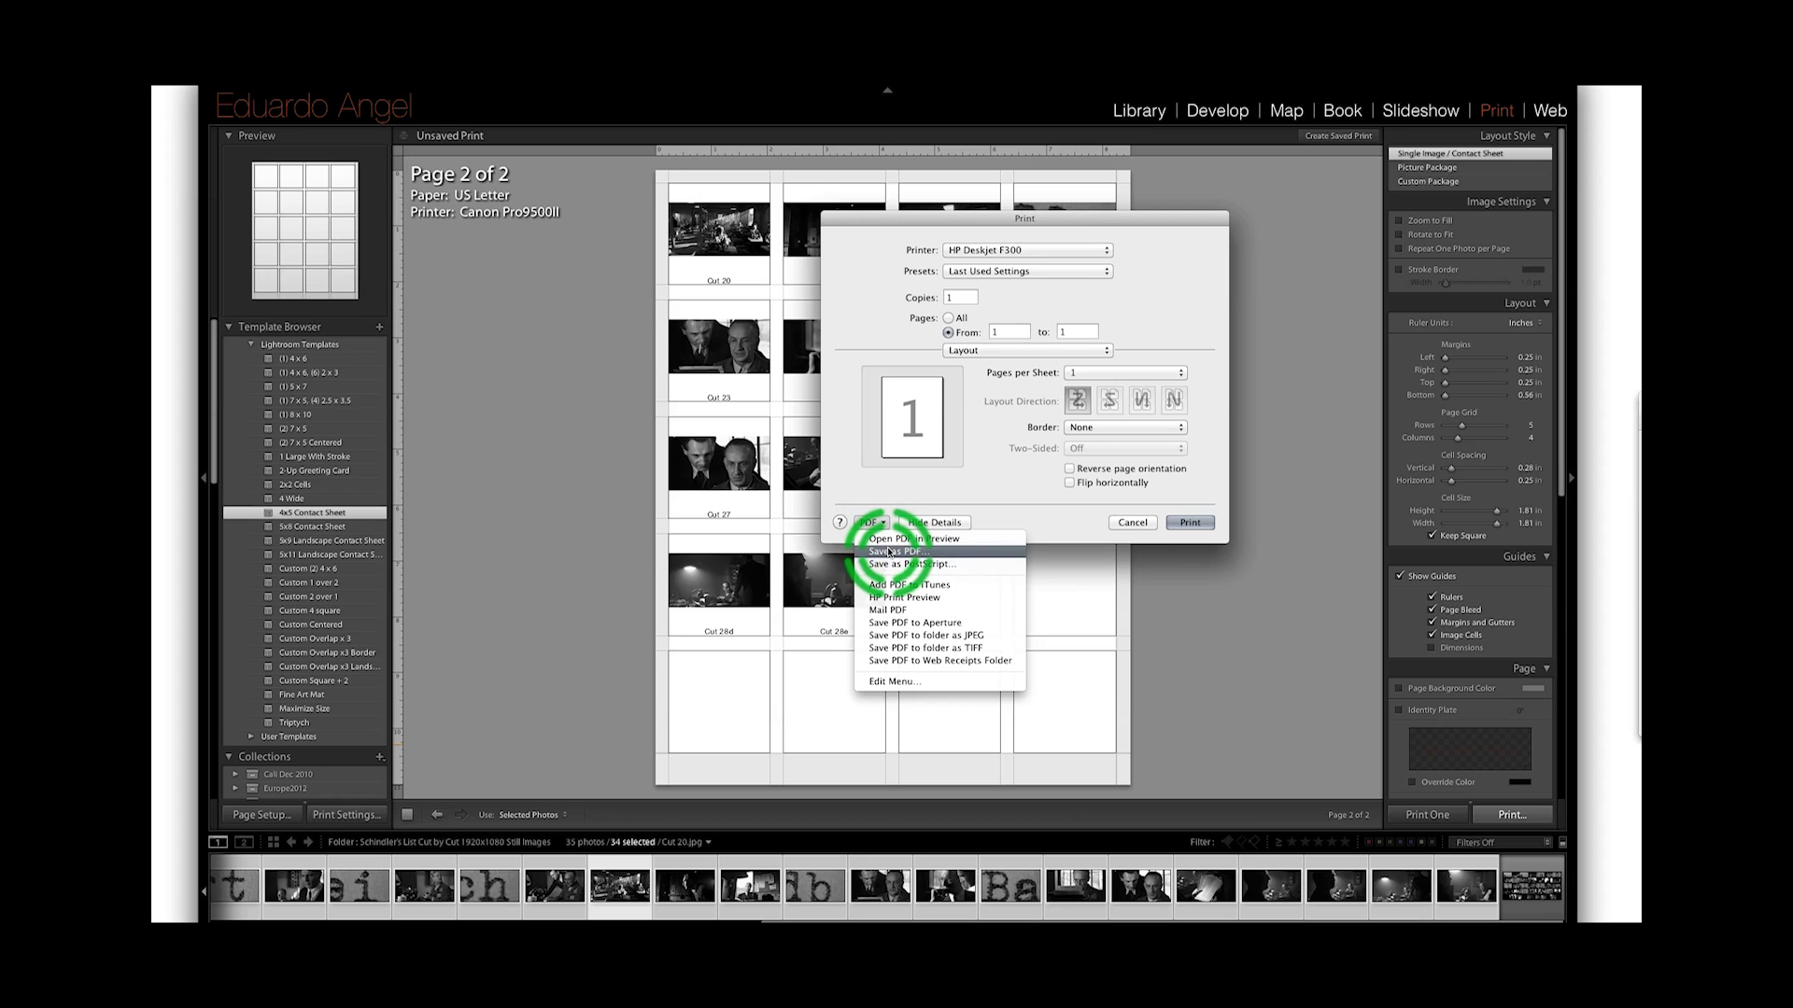
click(898, 551)
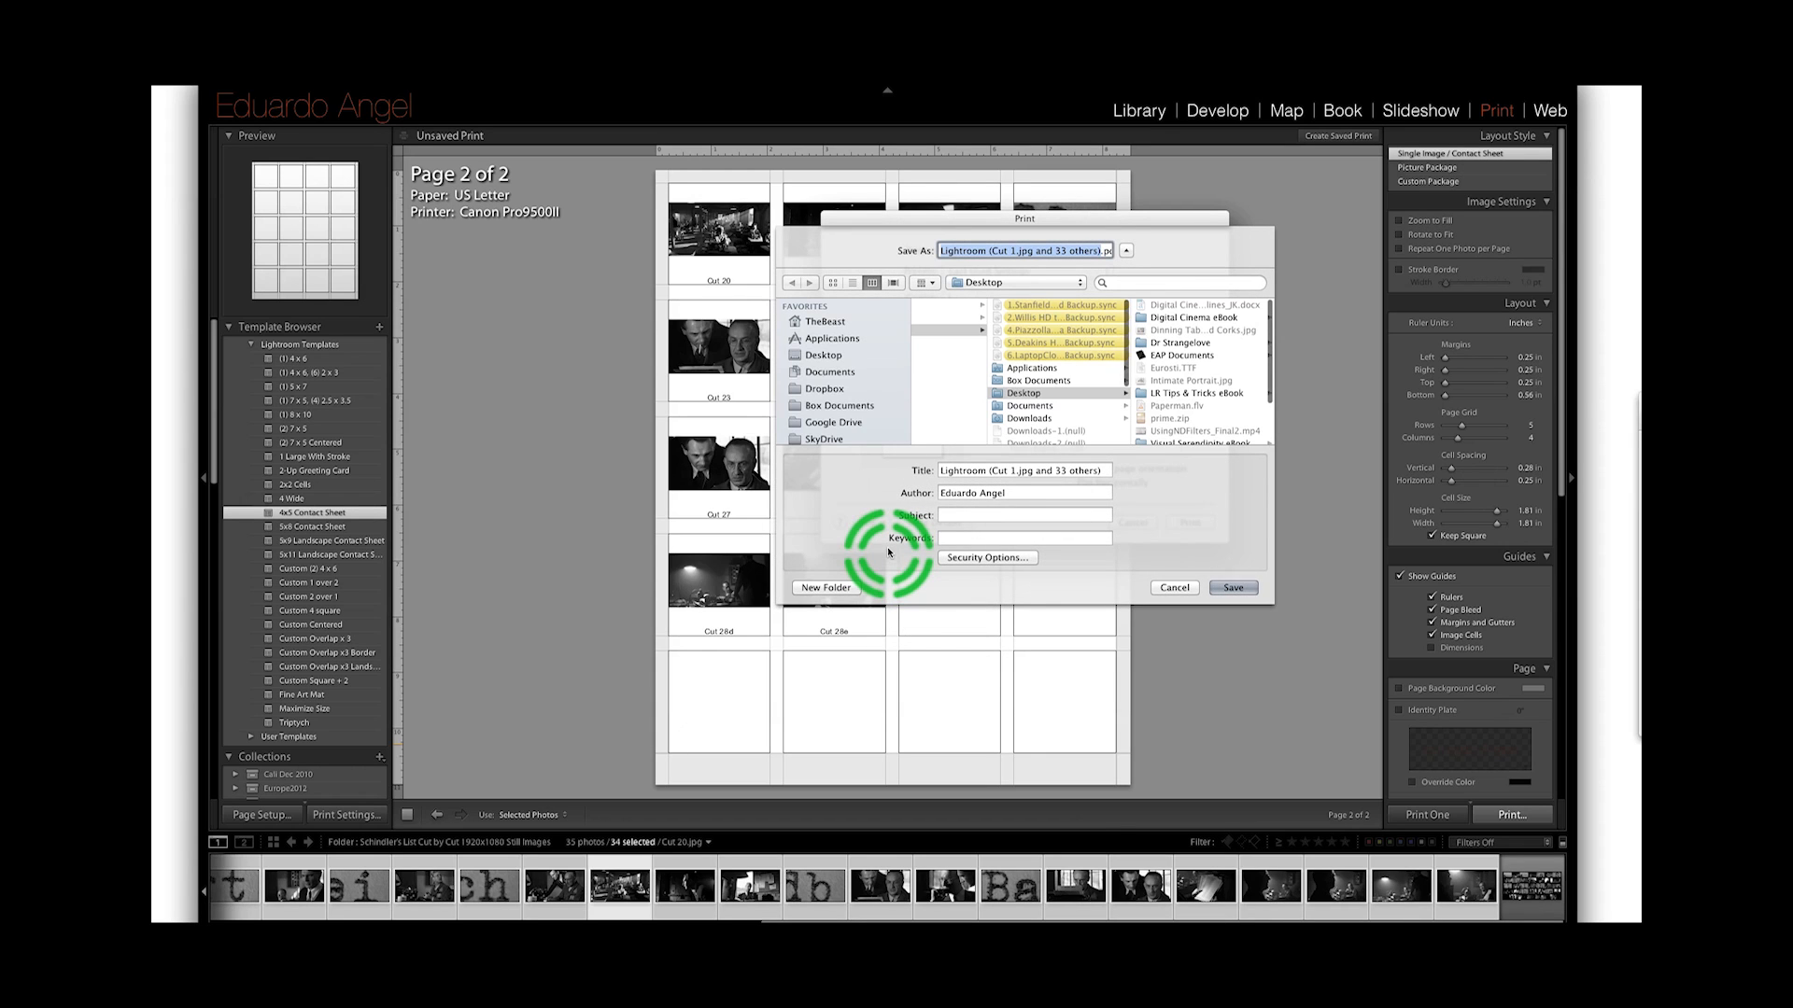